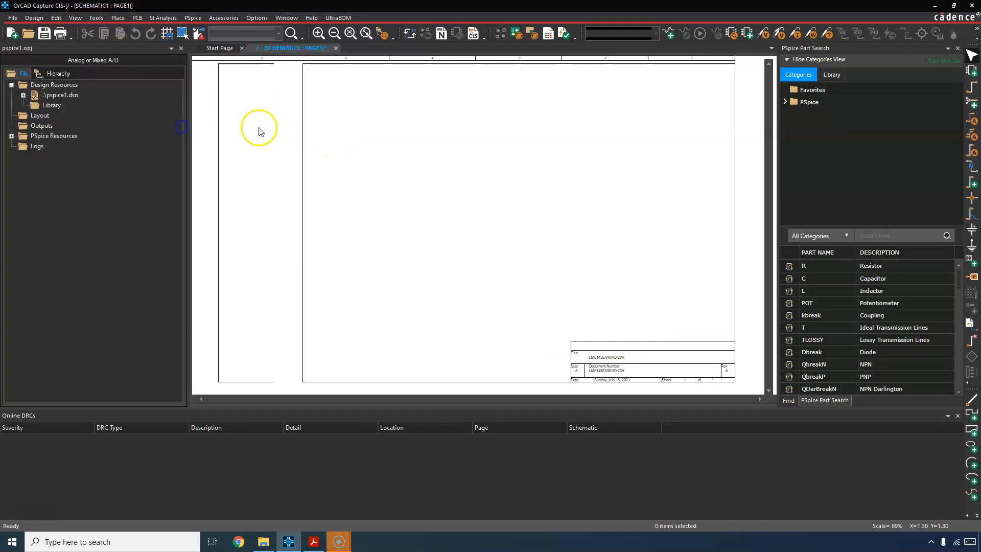
# Step: Place DC voltage source V1, 1k resistors R1 and R2, and a PSpice ground, unwired
pyautogui.click(117, 18)
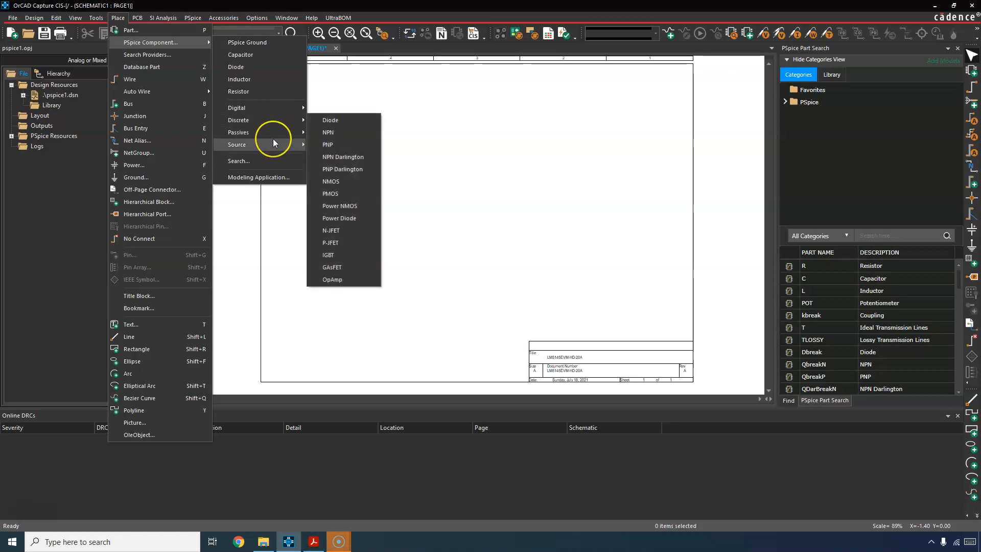
pyautogui.moveTo(342, 169)
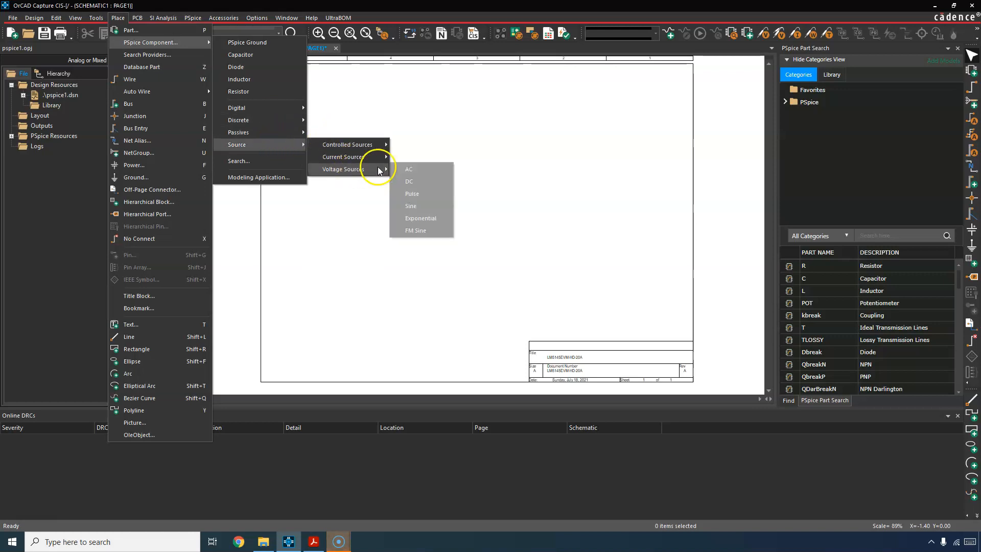
pyautogui.click(409, 181)
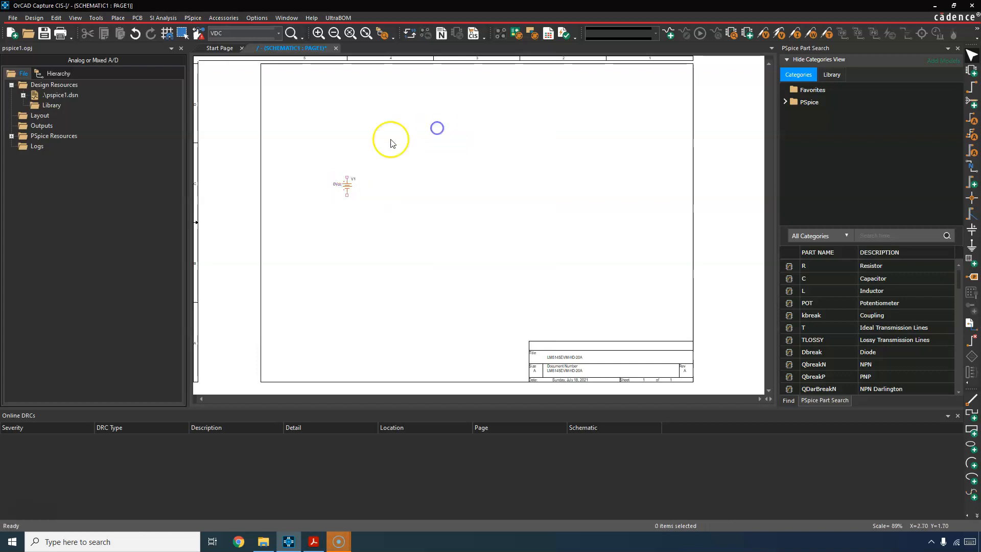
pyautogui.click(118, 18)
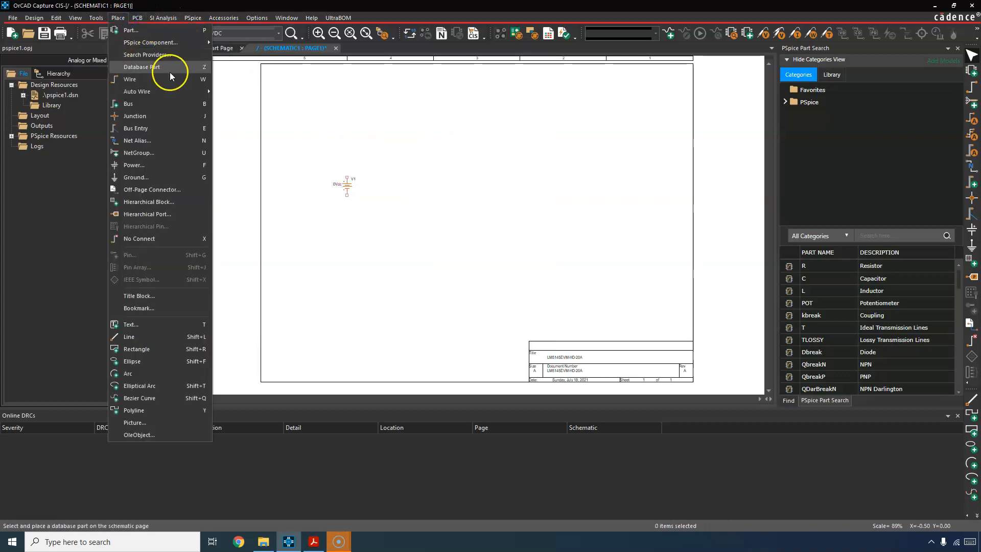
pyautogui.moveTo(150, 42)
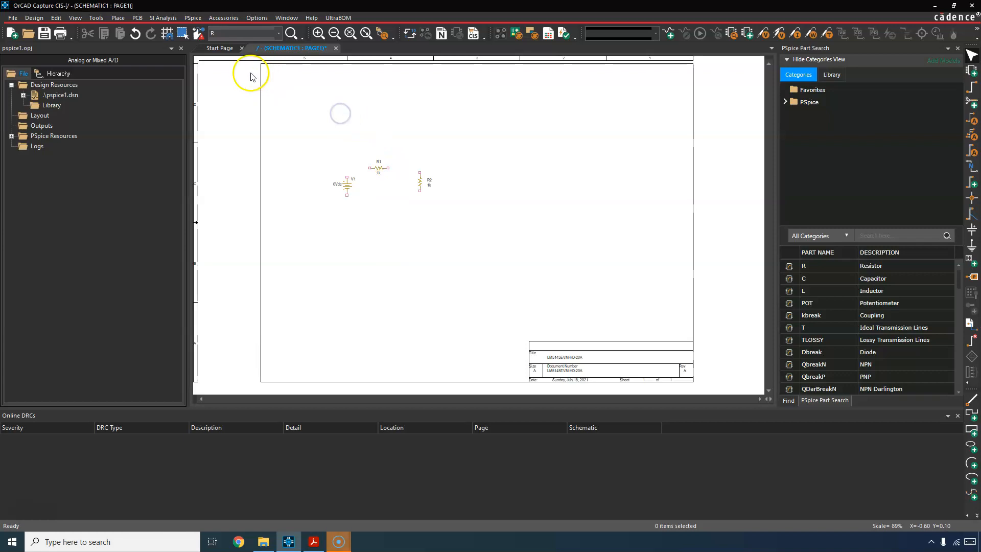
pyautogui.click(117, 17)
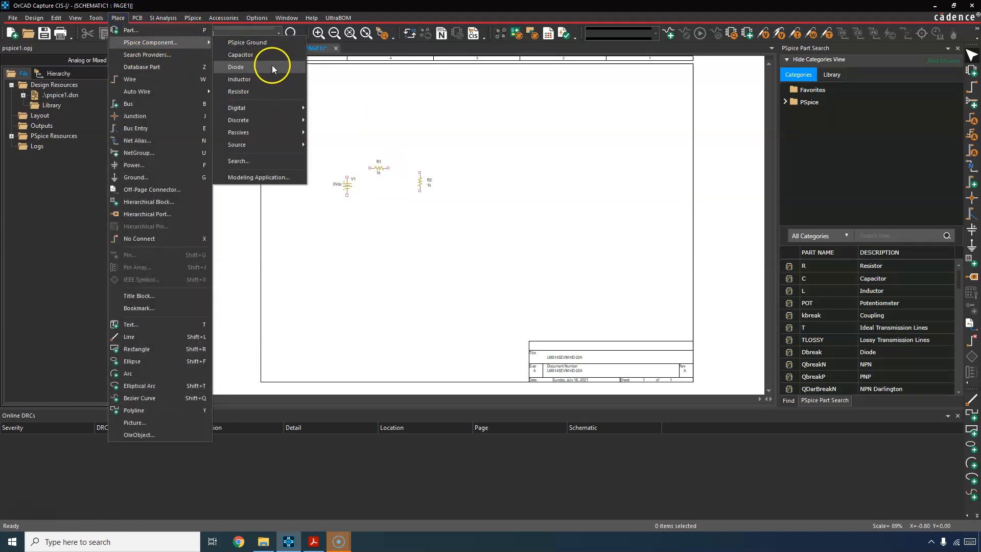
pyautogui.click(236, 67)
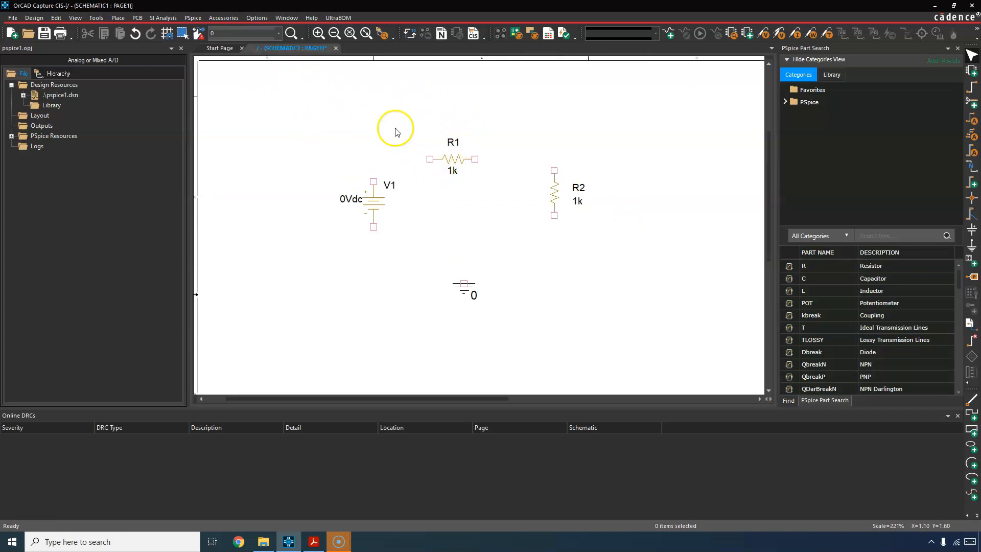
pyautogui.moveTo(403, 188)
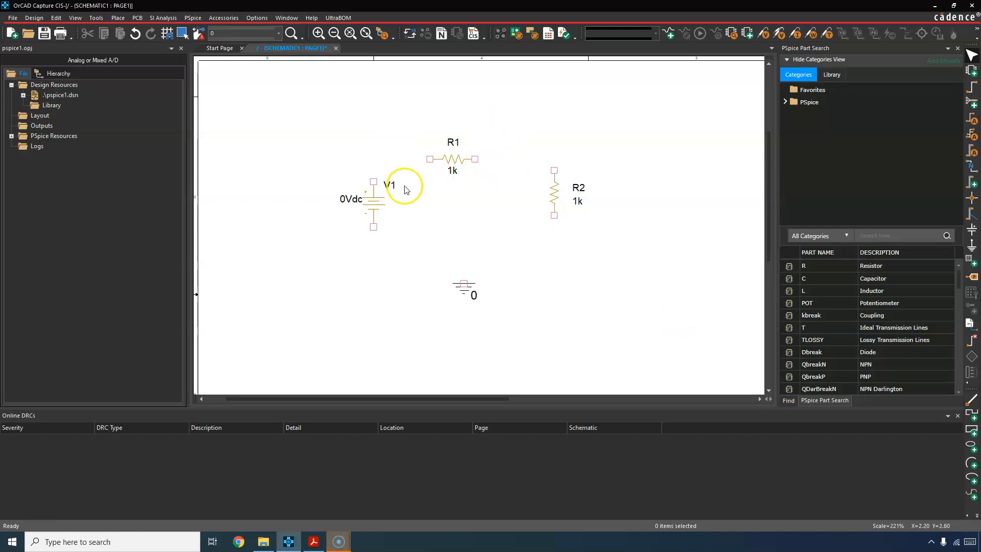
# Step: Drag V1 lower to align with R2 and check the layout with zoom
pyautogui.click(349, 33)
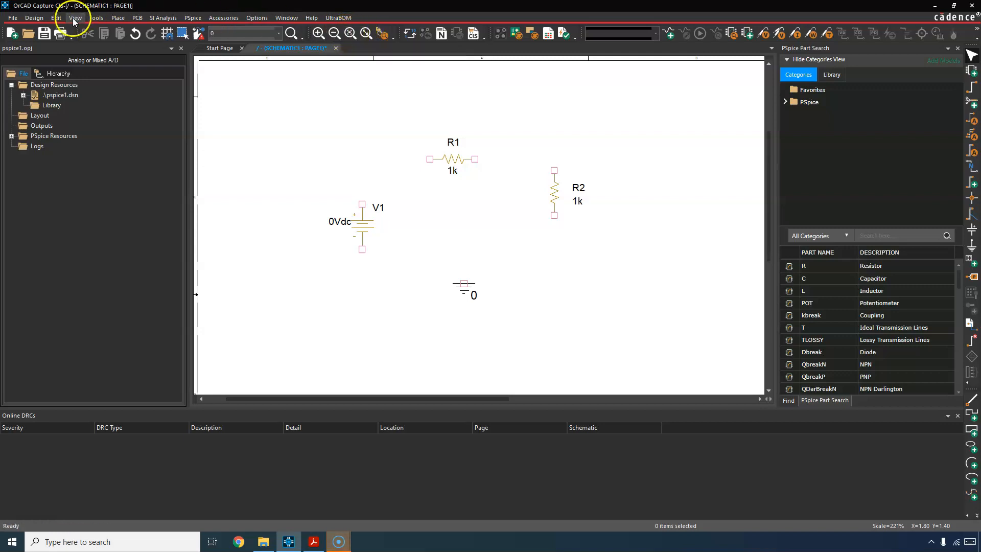
pyautogui.click(75, 18)
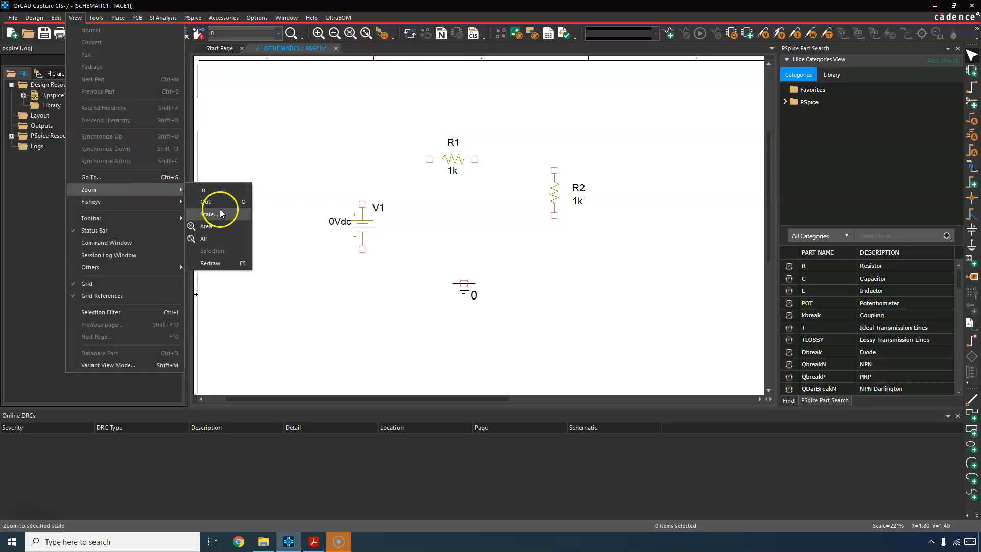
pyautogui.moveTo(326, 170)
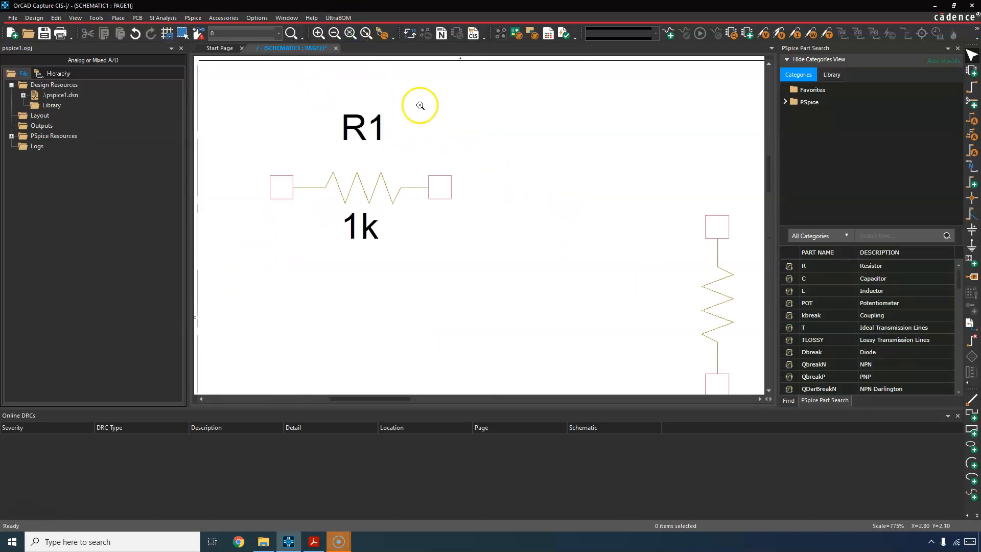
pyautogui.moveTo(541, 124)
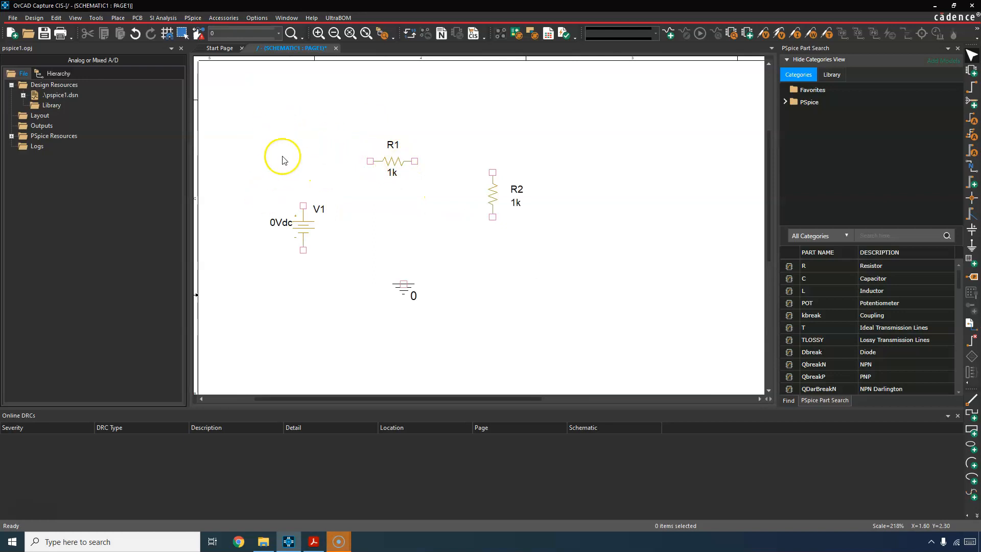
# Step: Draw wires through V1, R1 and R2 and connect the loop to ground
pyautogui.click(117, 18)
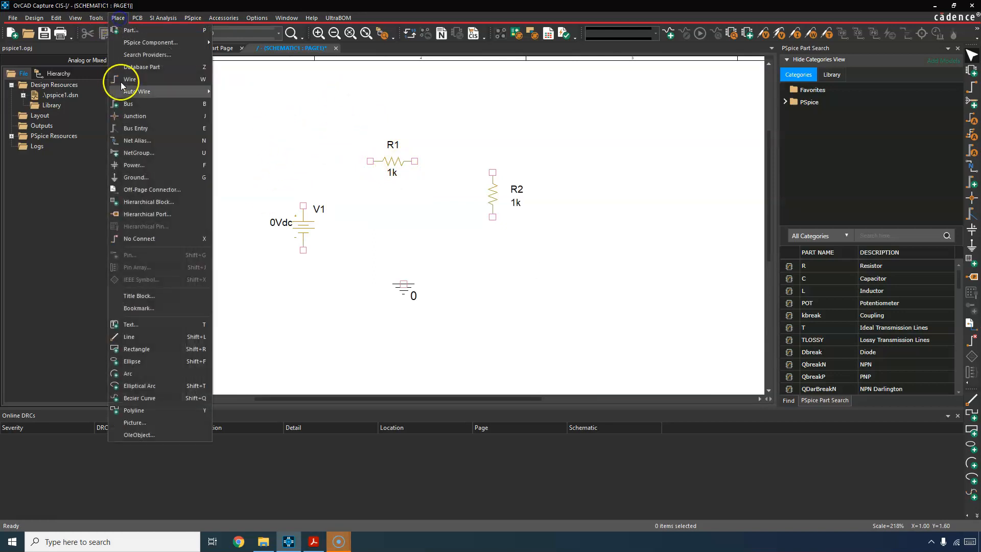
pyautogui.click(129, 80)
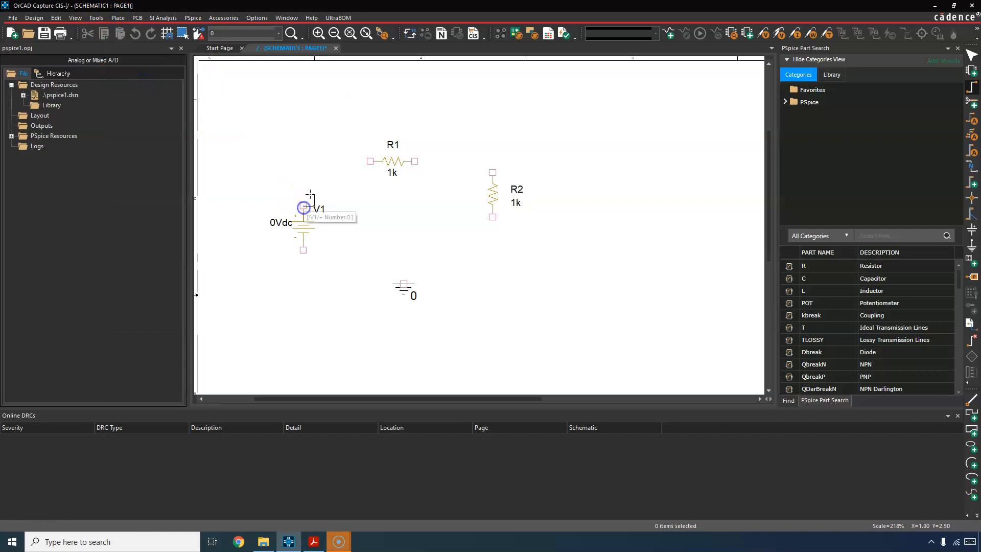
pyautogui.moveTo(303, 206); pyautogui.dragTo(304, 164)
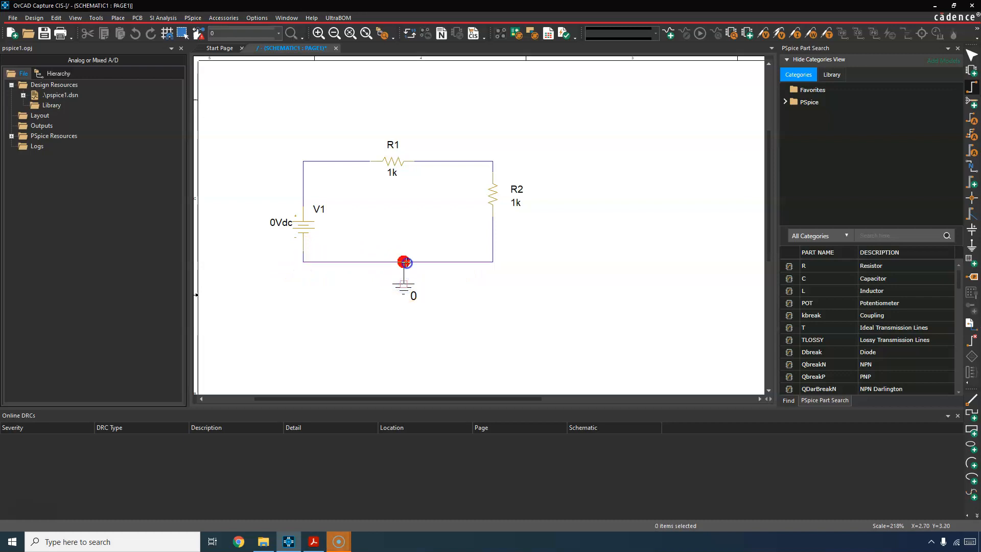
pyautogui.click(404, 292)
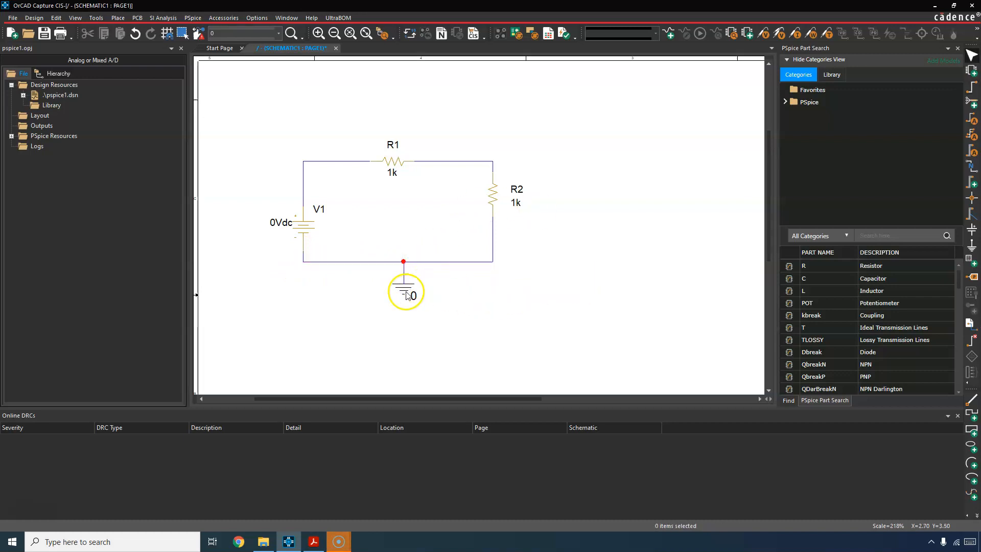
# Step: Zoom in on the ground junction and select the extra wire segment beside V1
pyautogui.moveTo(405, 292); pyautogui.dragTo(371, 262)
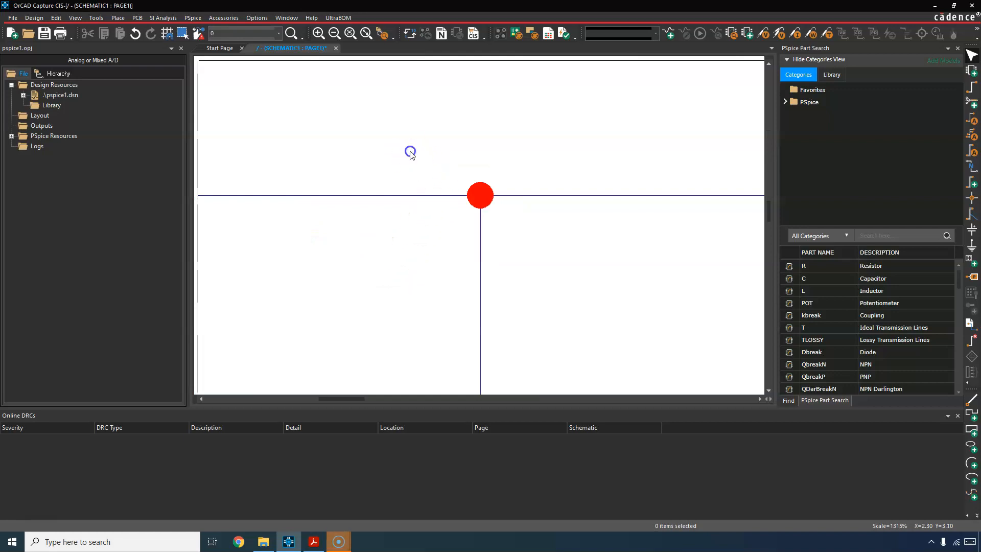
pyautogui.click(530, 194)
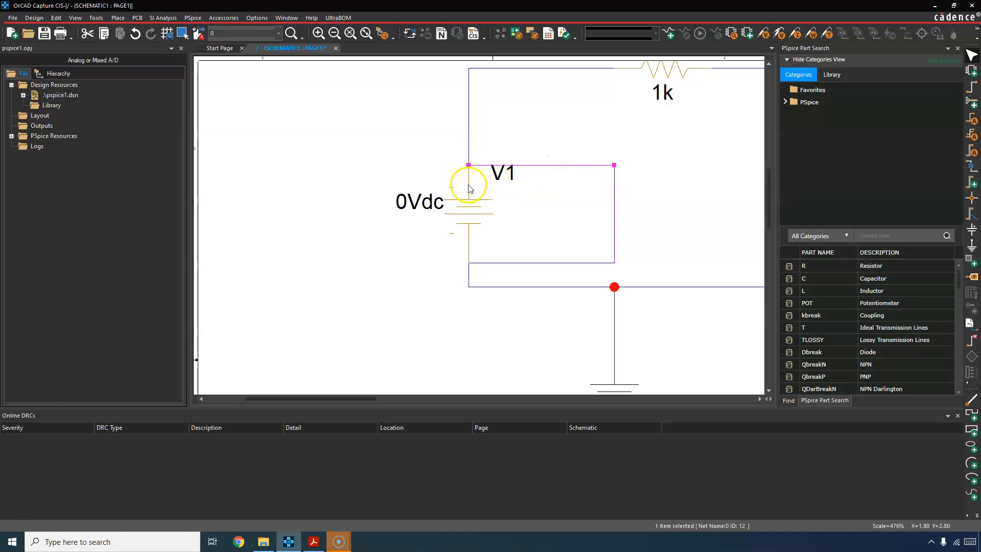
pyautogui.click(468, 188)
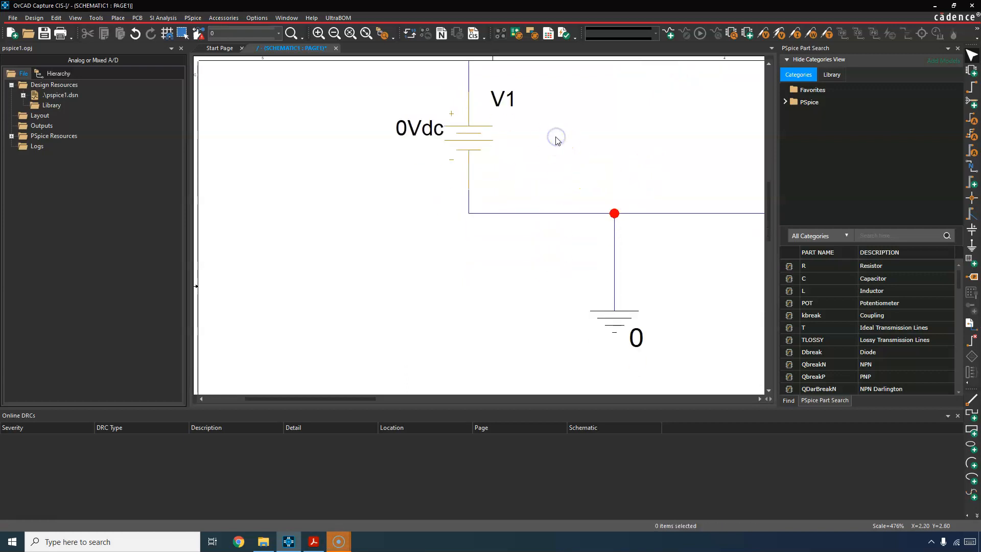
# Step: Change V1's DC voltage value from 0Vdc to 12Vdc
pyautogui.doubleClick(420, 127)
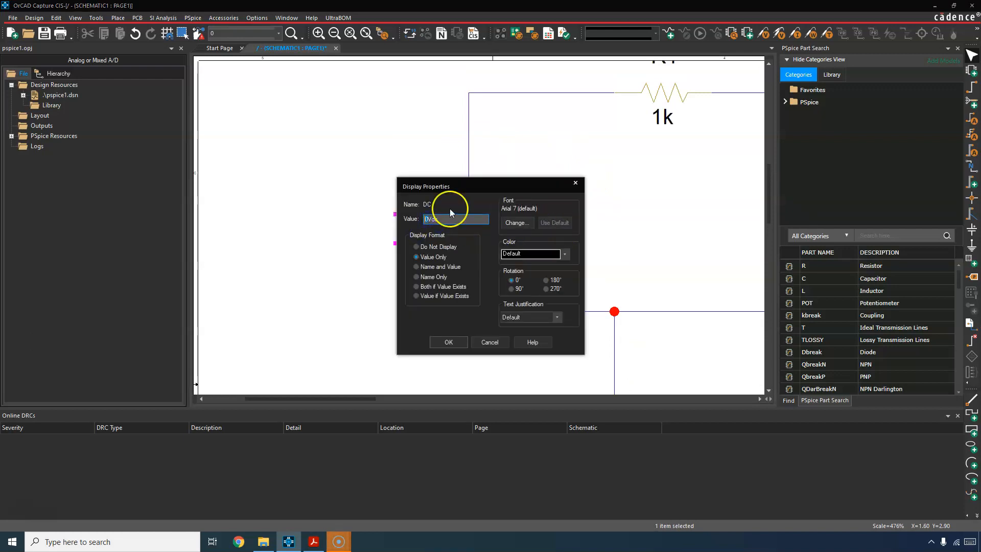
pyautogui.click(489, 342)
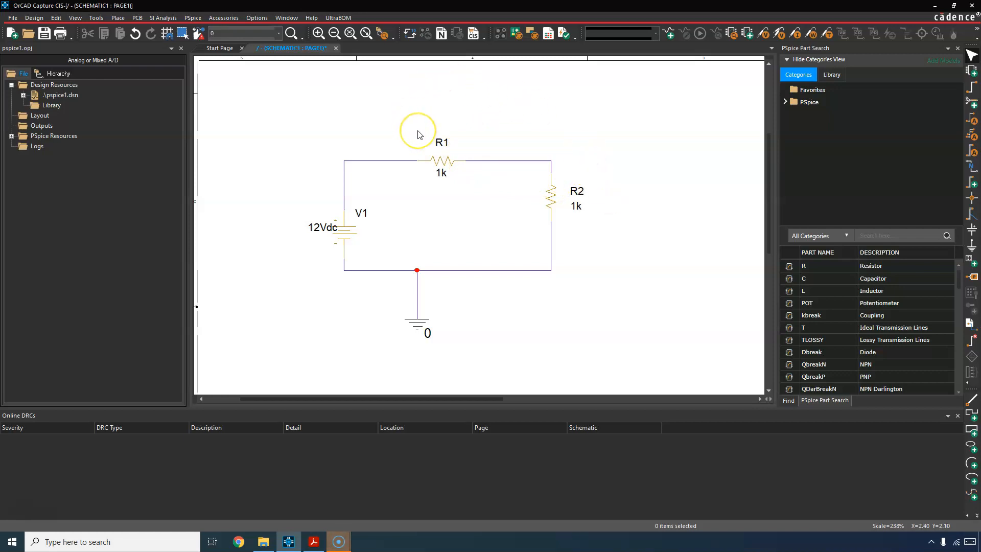
pyautogui.moveTo(558, 164)
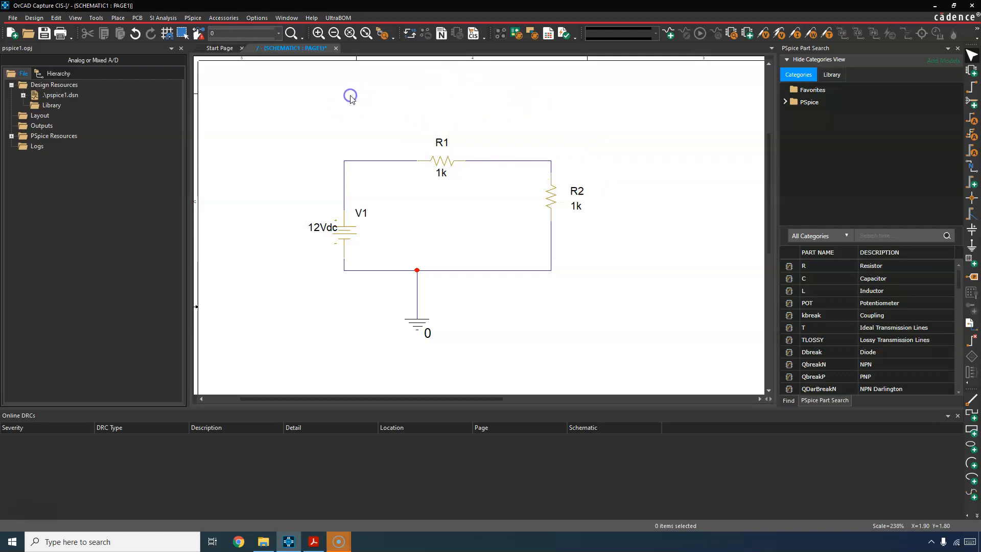
pyautogui.moveTo(267, 195)
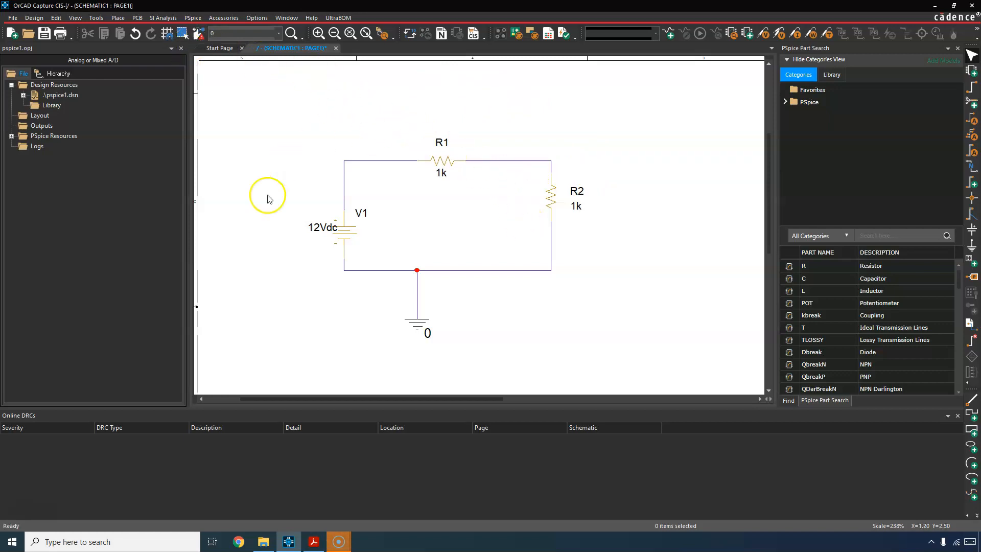
pyautogui.moveTo(291, 98)
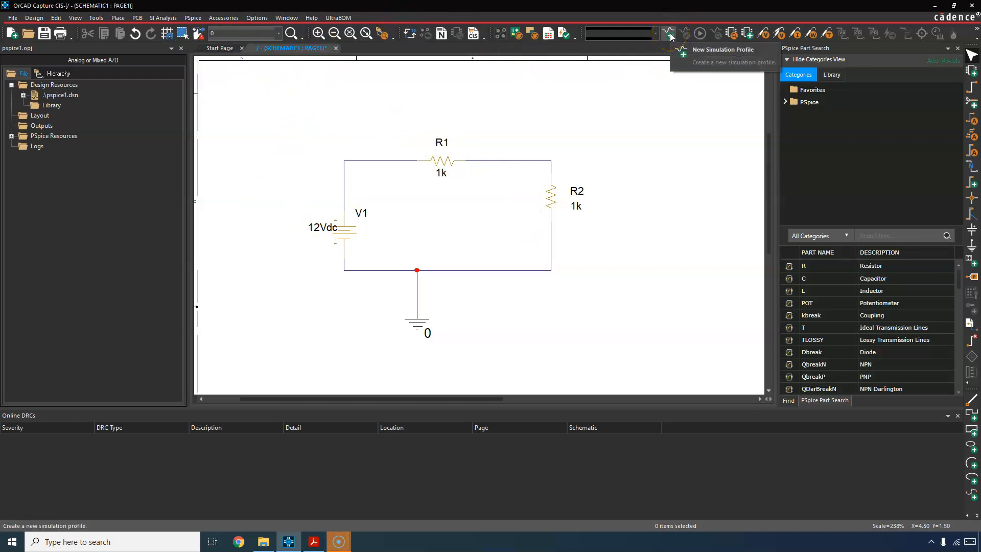
# Step: Create a simulation profile named 'dc' with Bias Point analysis type
pyautogui.click(192, 17)
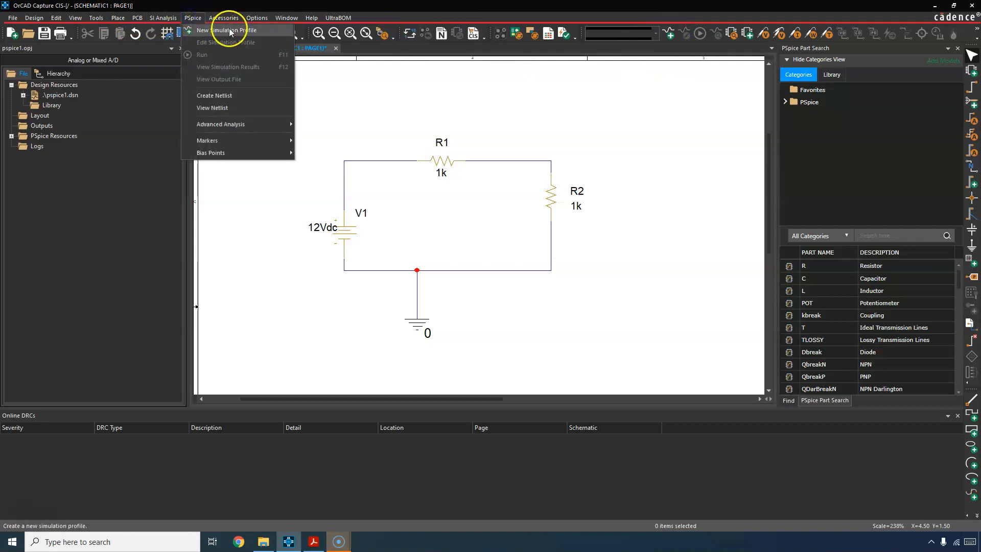
pyautogui.click(225, 30)
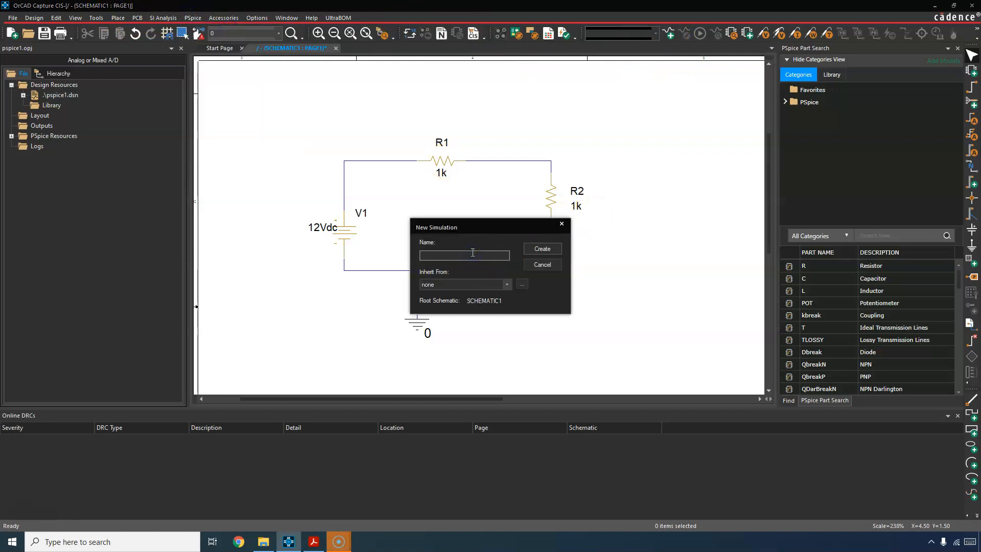
pyautogui.click(540, 264)
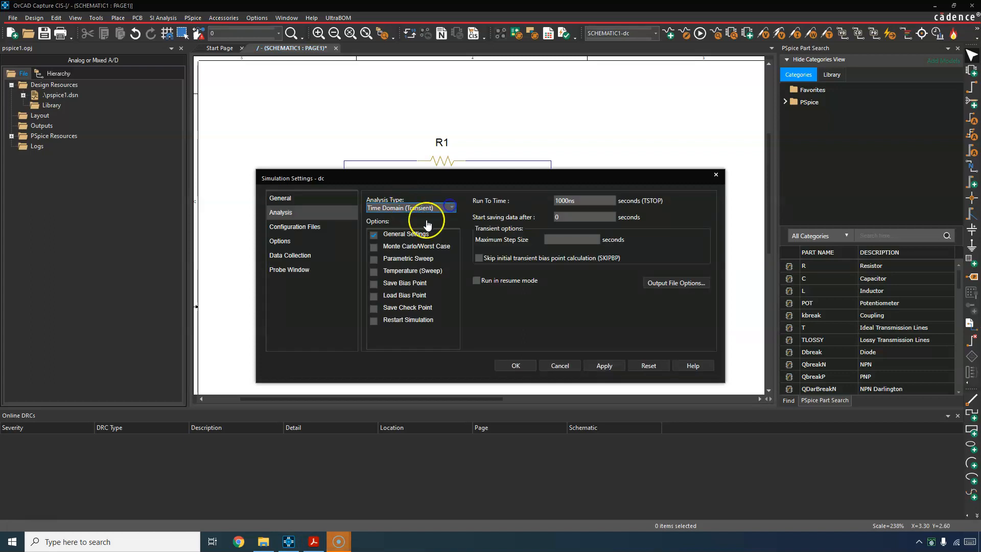
pyautogui.click(450, 208)
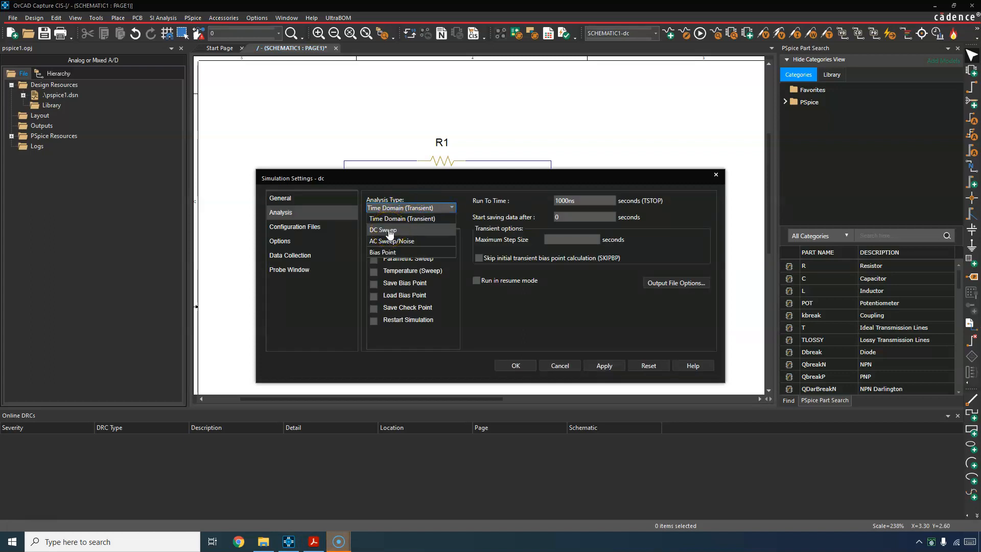
pyautogui.click(382, 252)
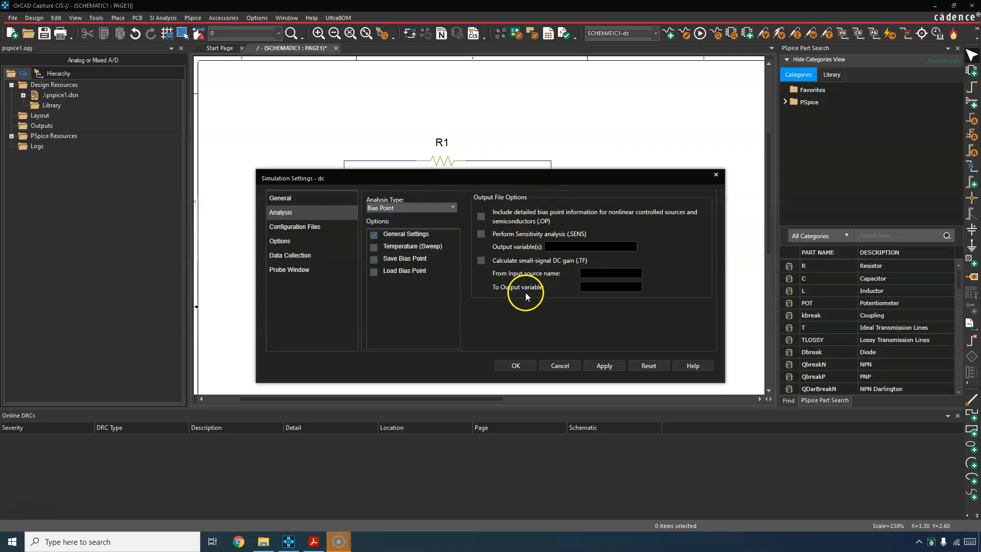
pyautogui.moveTo(610, 363)
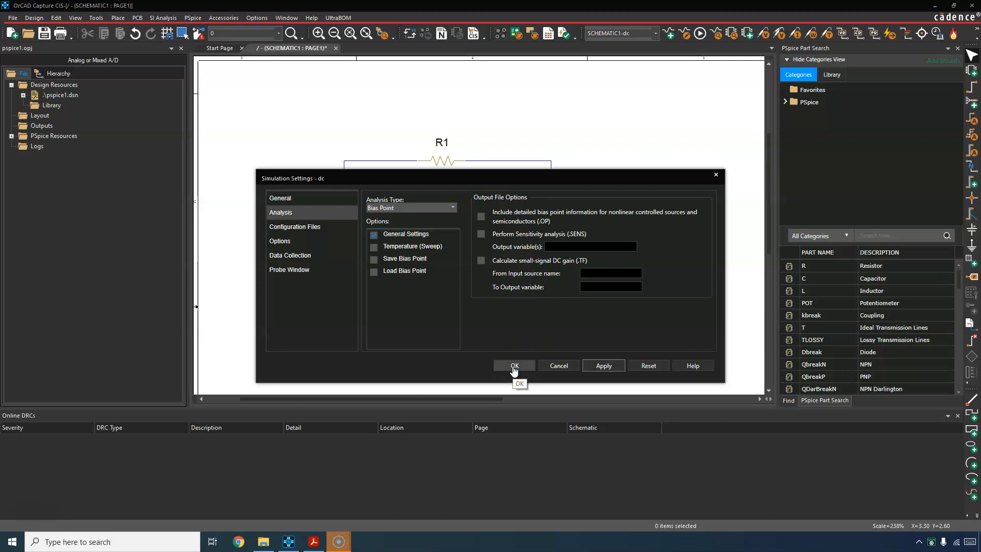
pyautogui.click(513, 366)
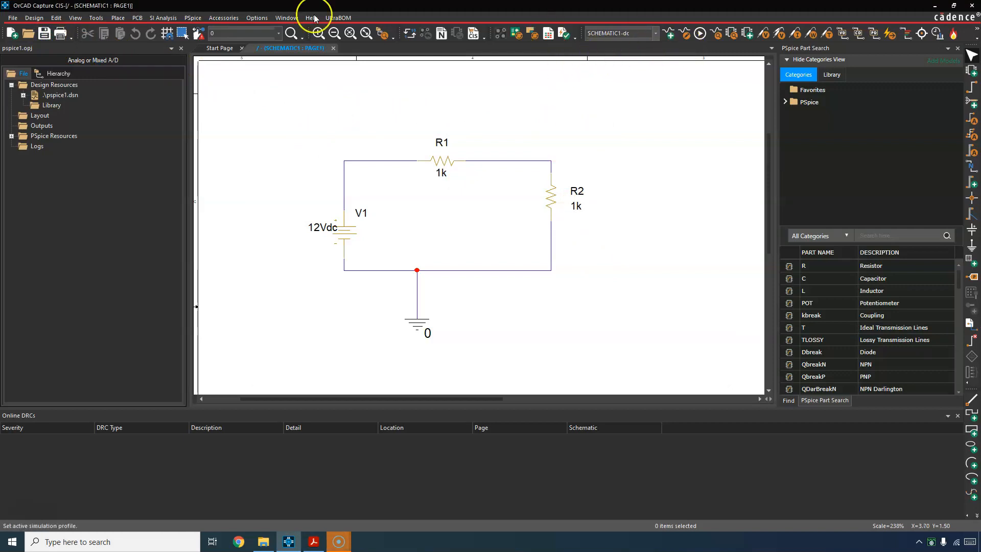
# Step: Run the dc profile simulation, producing the schematic1.net netlist under Outputs
pyautogui.click(192, 18)
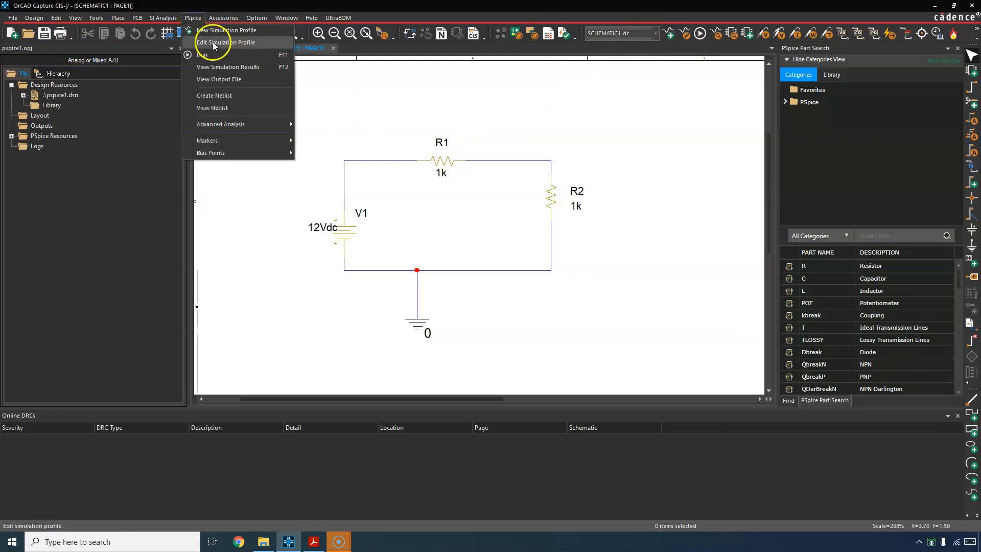
pyautogui.click(227, 42)
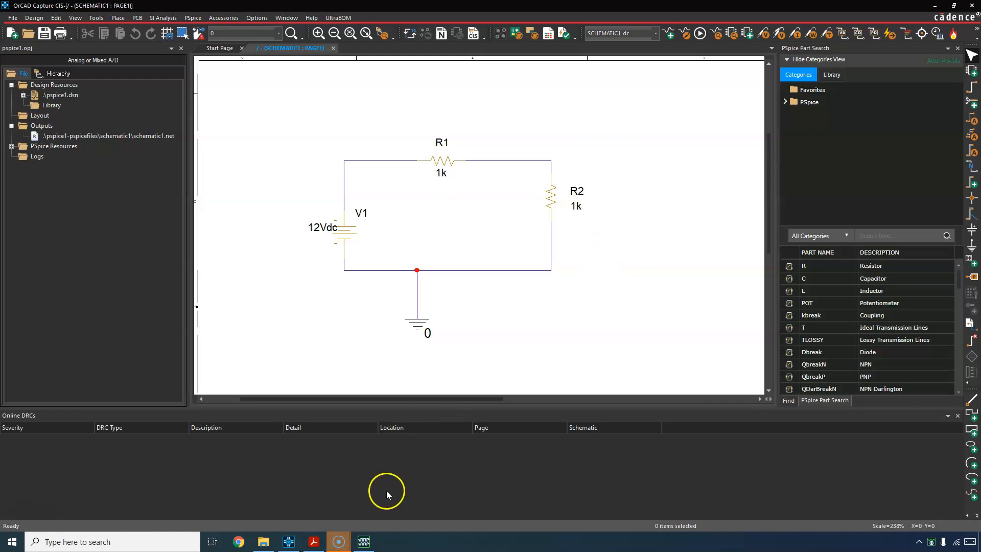
pyautogui.click(699, 34)
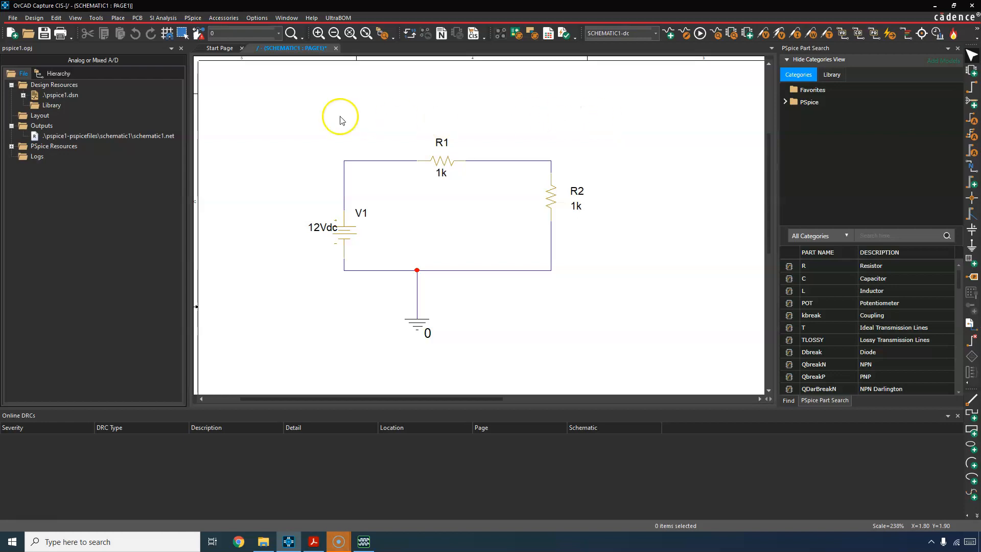
pyautogui.moveTo(461, 117)
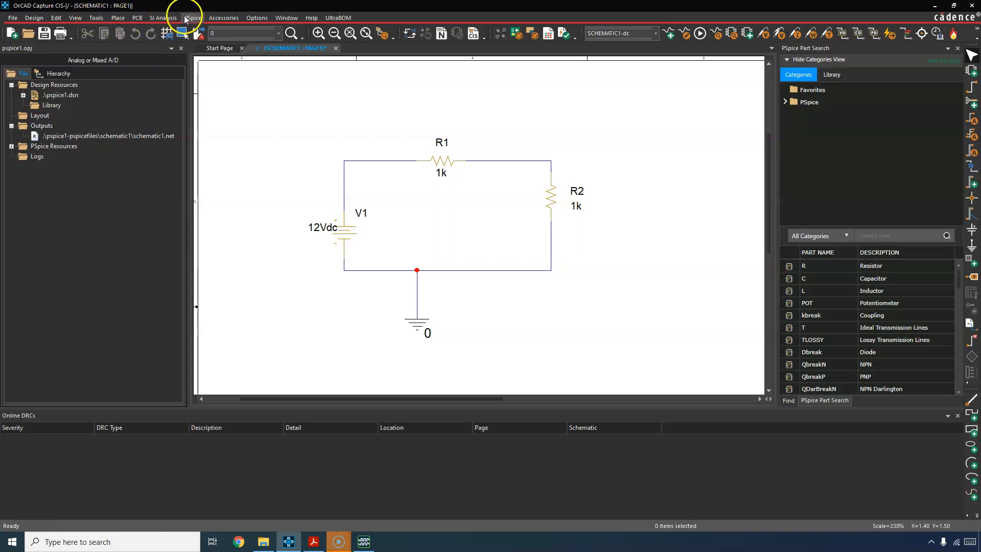
# Step: Display bias voltages 12.00V, 6.000V and 0V, dragging the 6.000V label right of R2
pyautogui.click(192, 18)
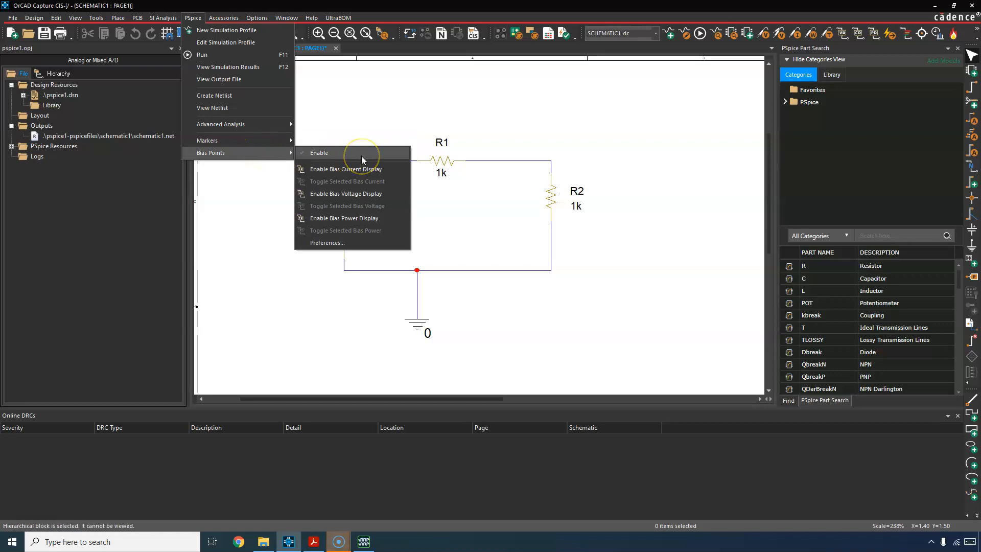
pyautogui.moveTo(361, 169)
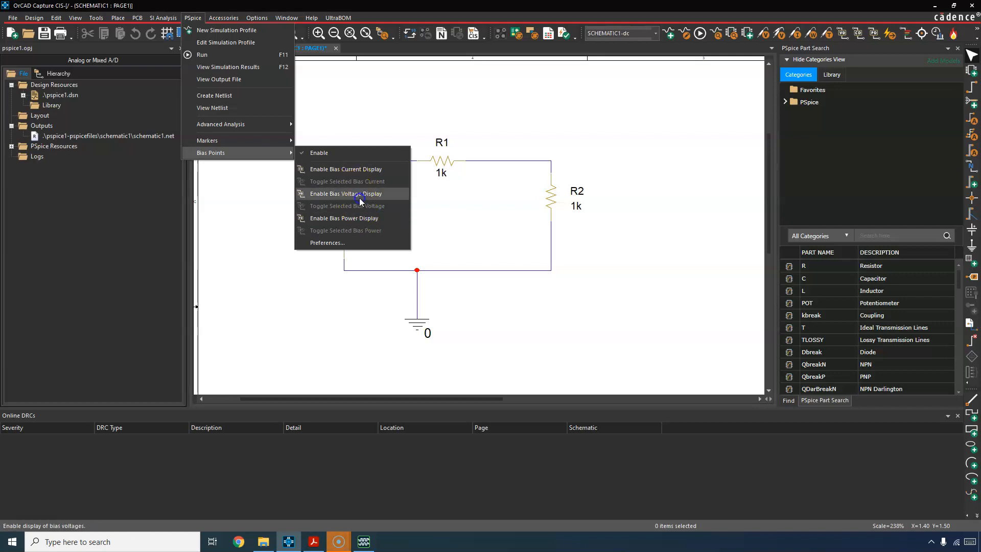
pyautogui.click(346, 193)
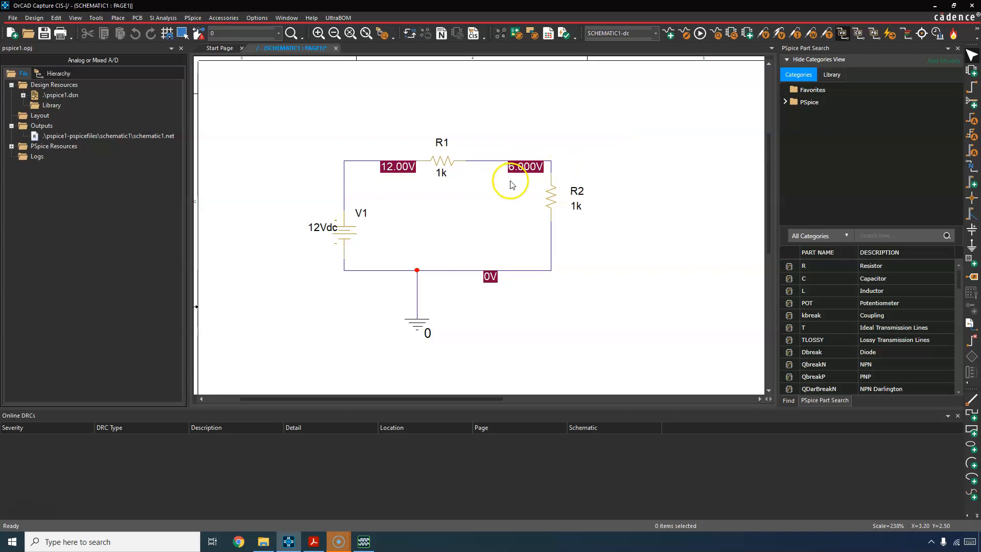
pyautogui.moveTo(524, 166); pyautogui.dragTo(491, 239)
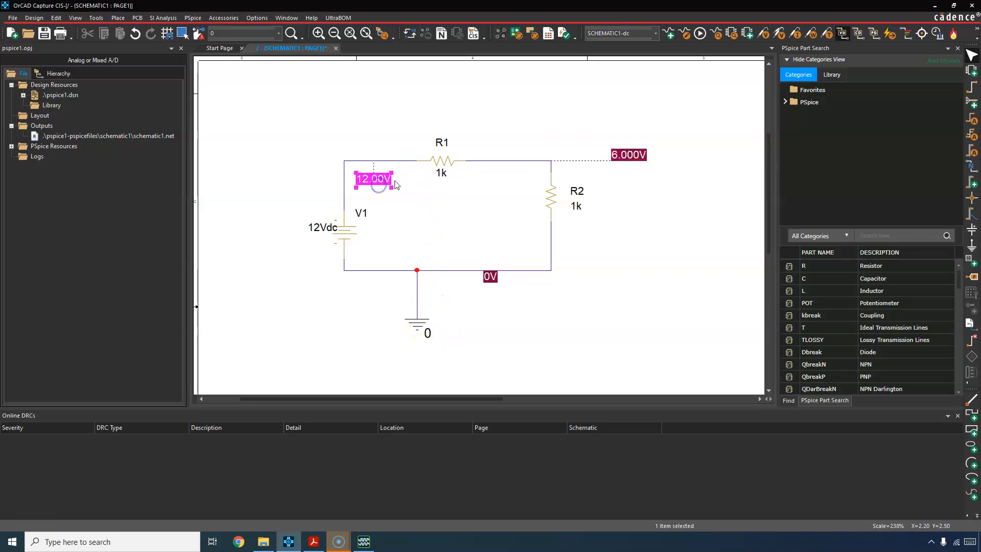
pyautogui.moveTo(403, 174)
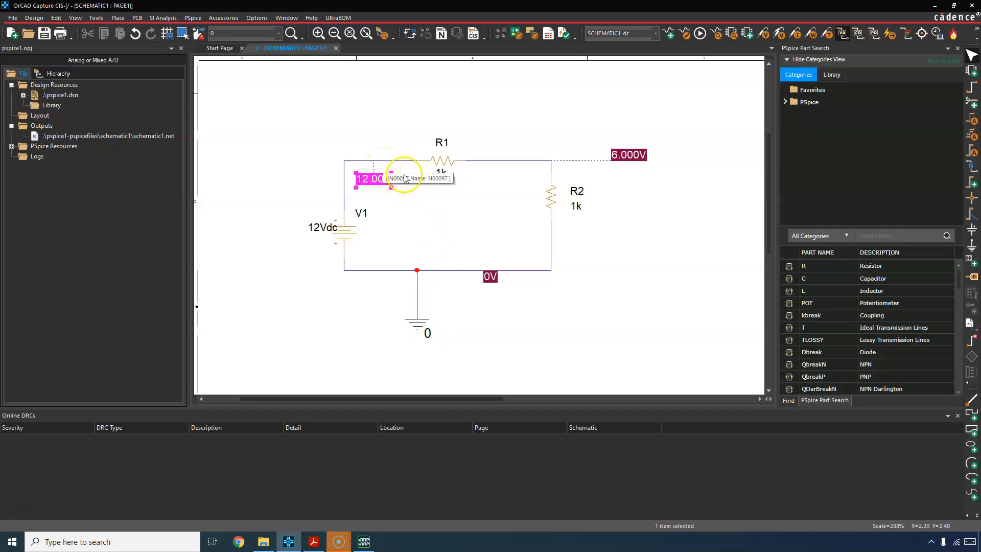